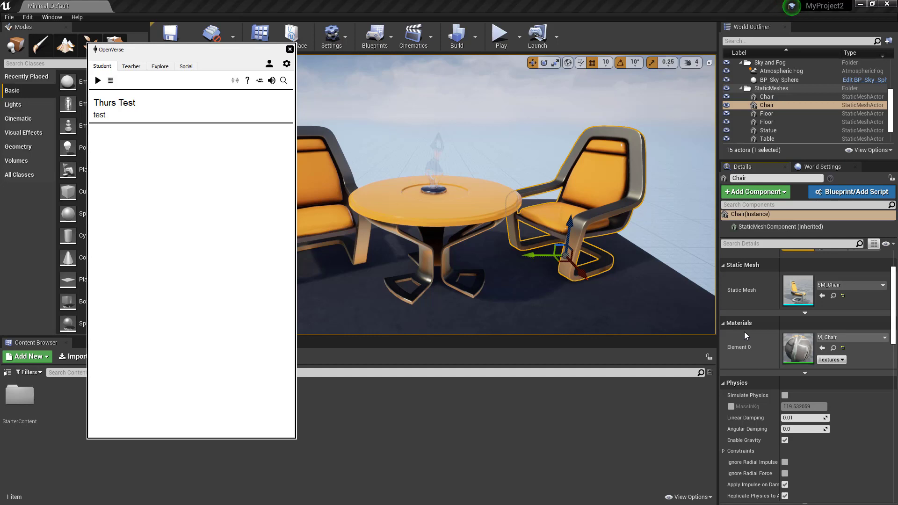
mouse_move(743, 330)
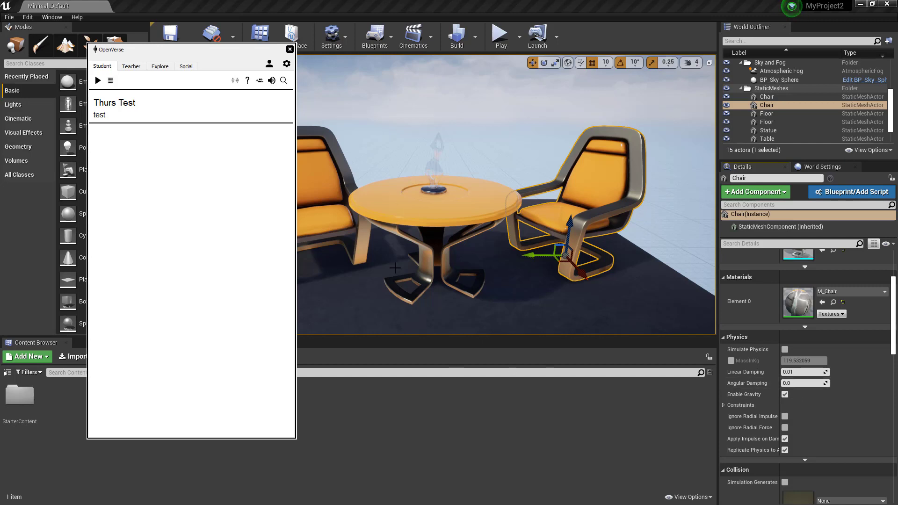
mouse_move(422, 249)
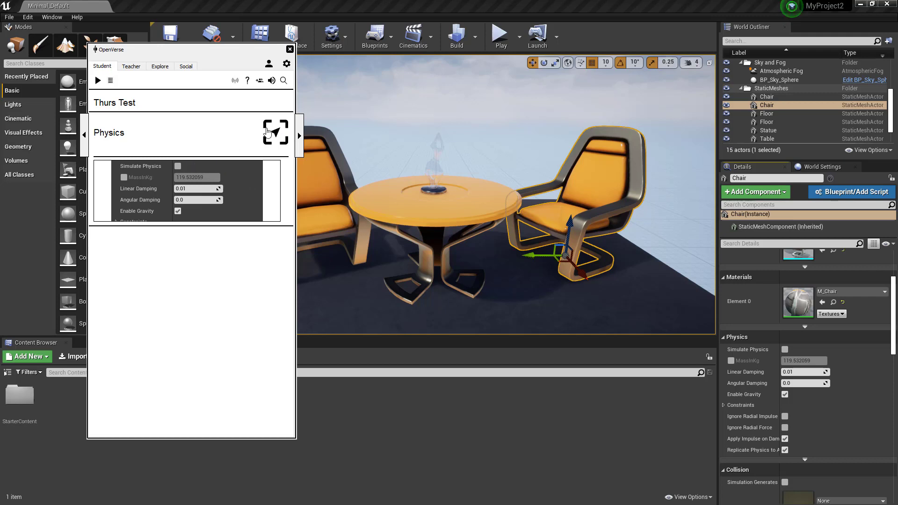
mouse_move(279, 149)
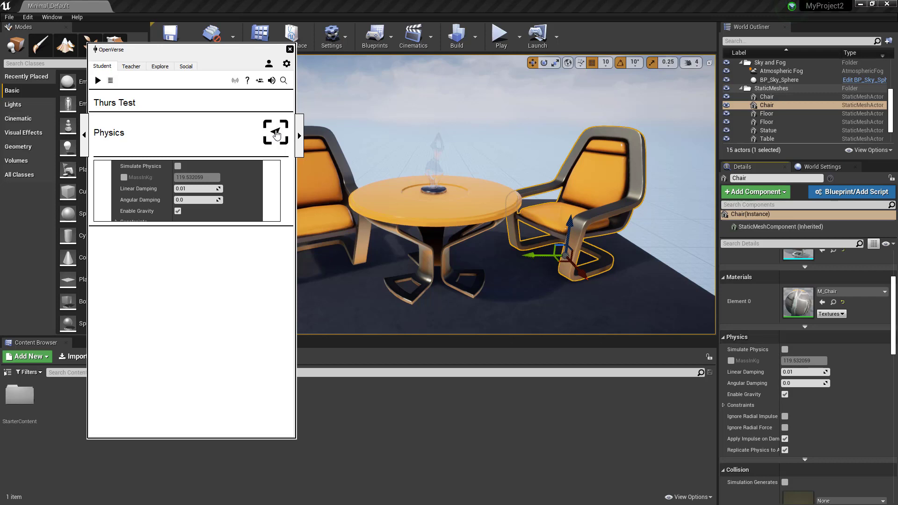
mouse_move(269, 134)
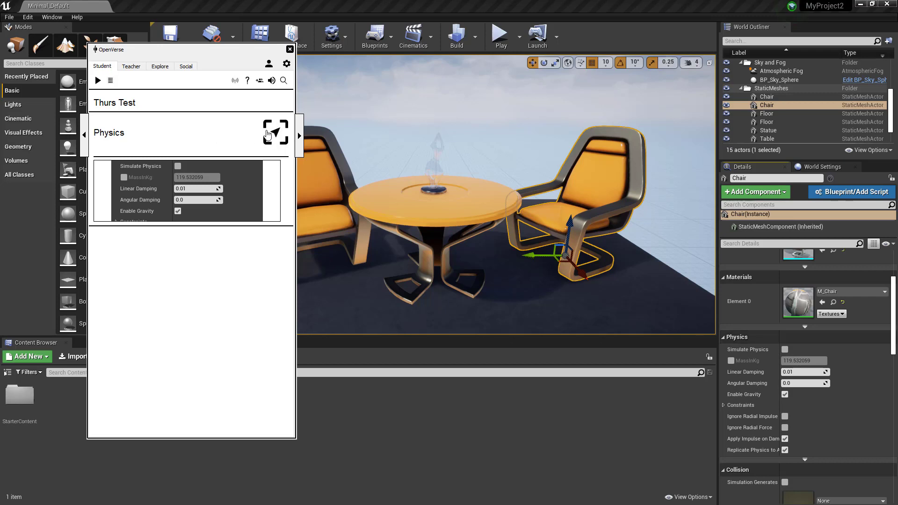
mouse_move(466, 213)
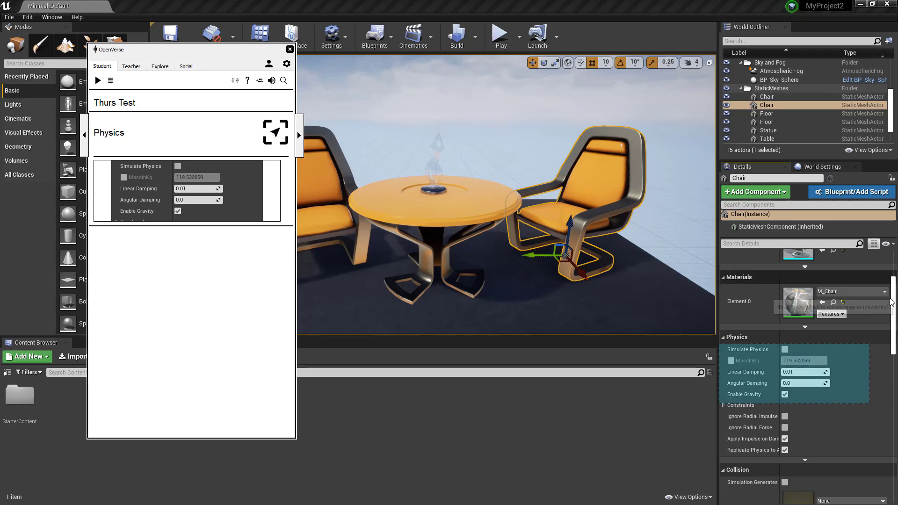
scroll("down", 3)
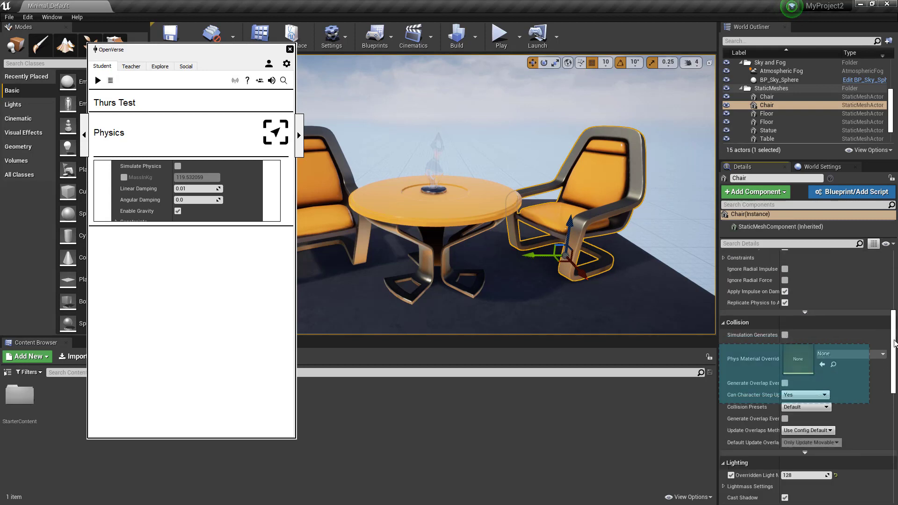
scroll("down", 3)
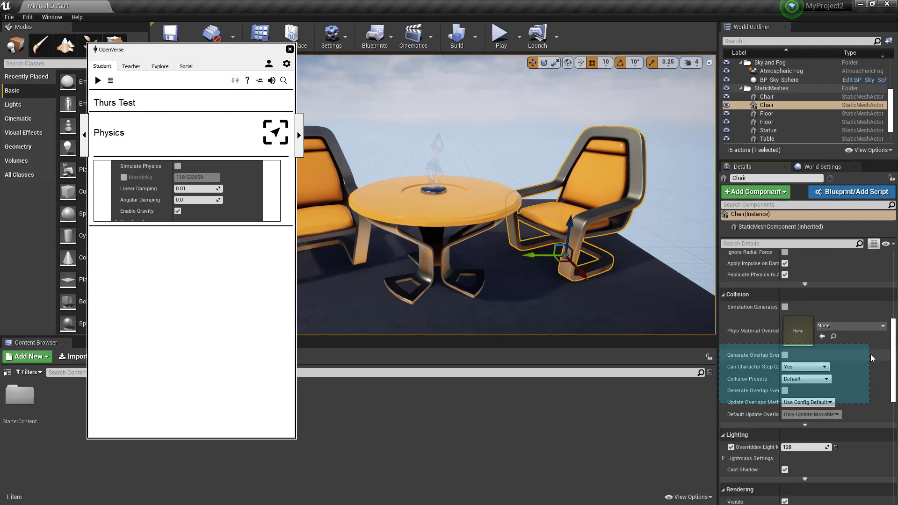
scroll("down", 3)
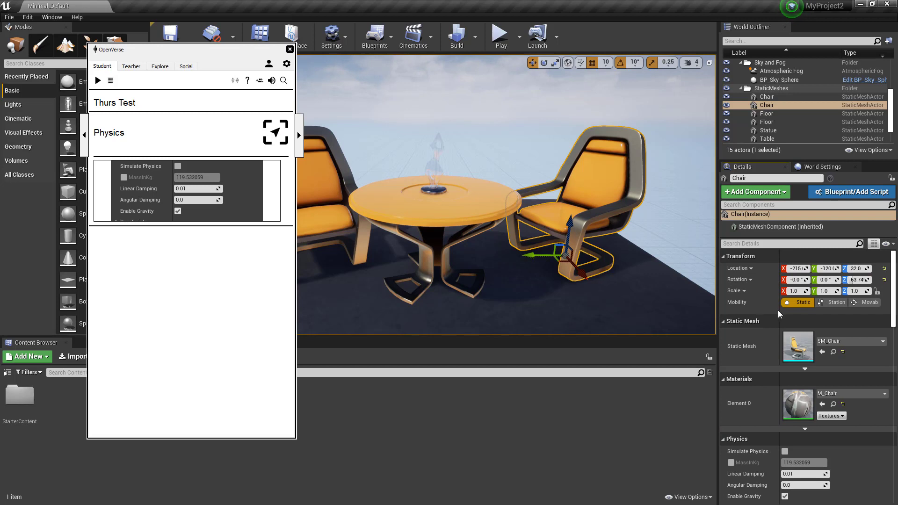
scroll("down", 3)
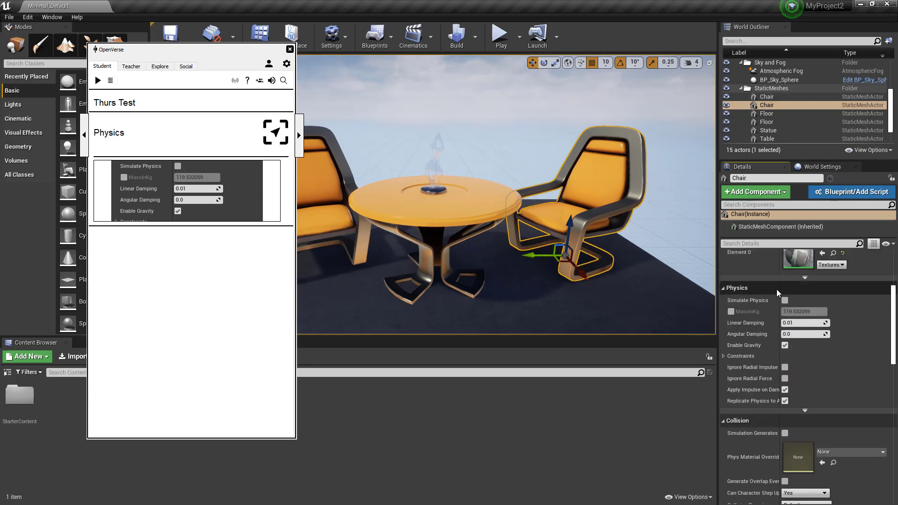
scroll("down", 3)
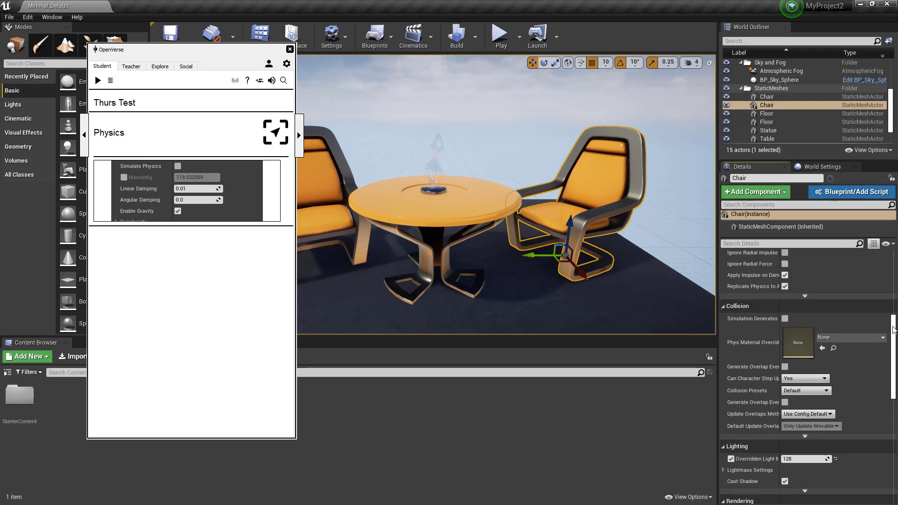
scroll("down", 3)
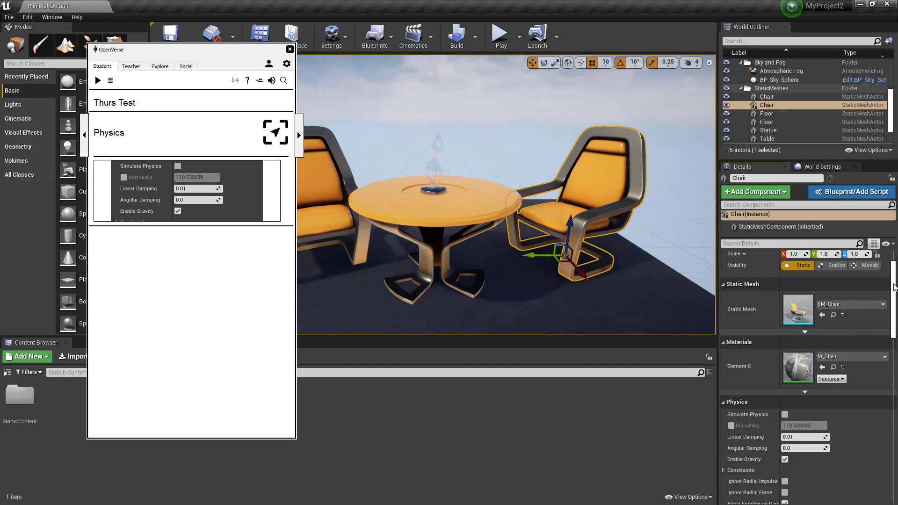
scroll("down", 3)
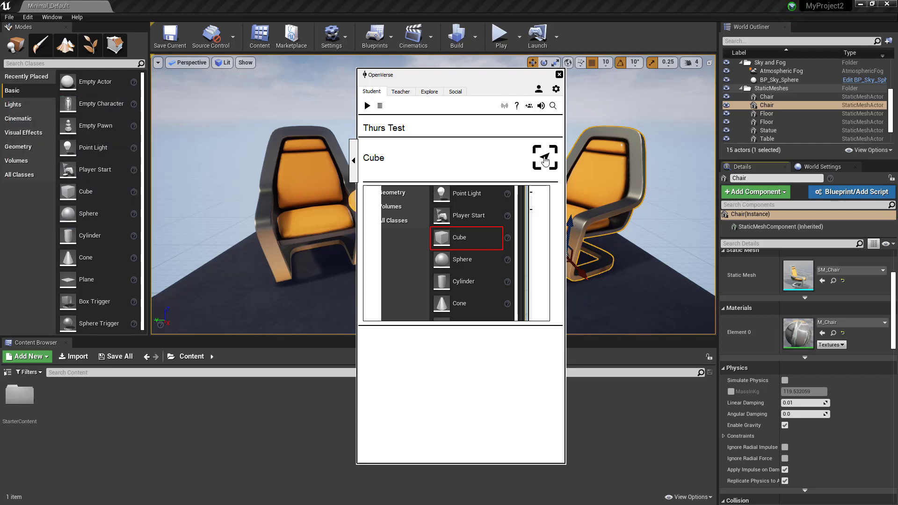
mouse_move(97, 149)
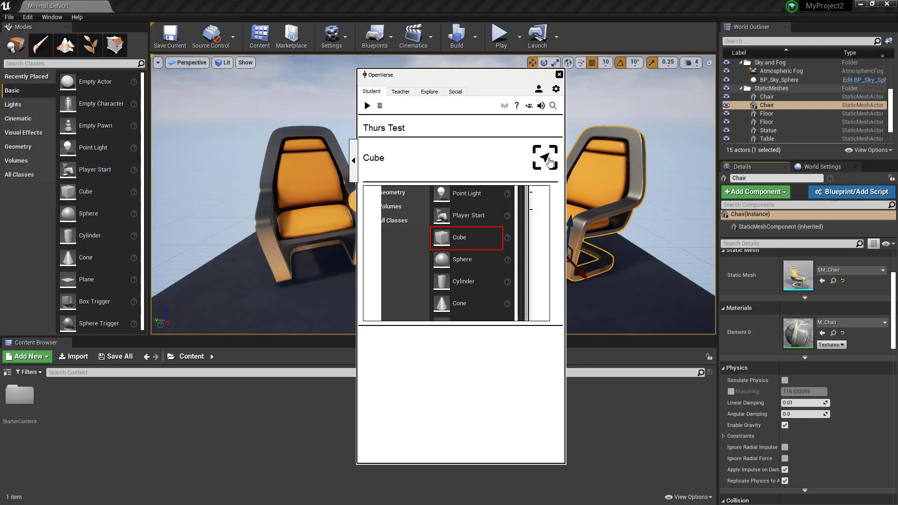
mouse_move(93, 146)
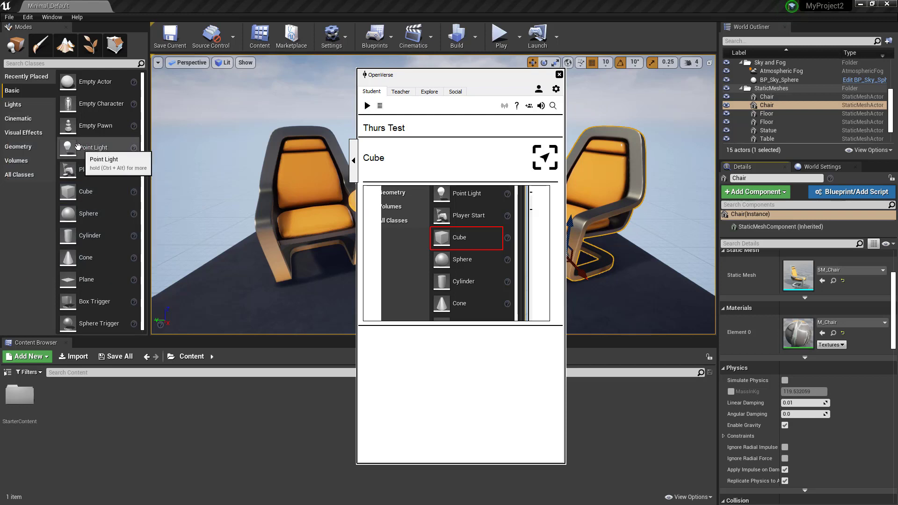
mouse_move(547, 161)
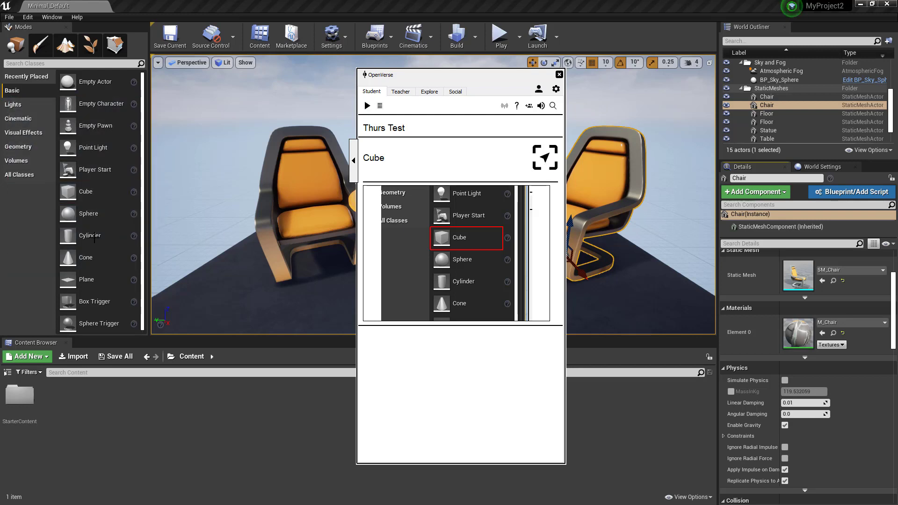
mouse_move(518, 129)
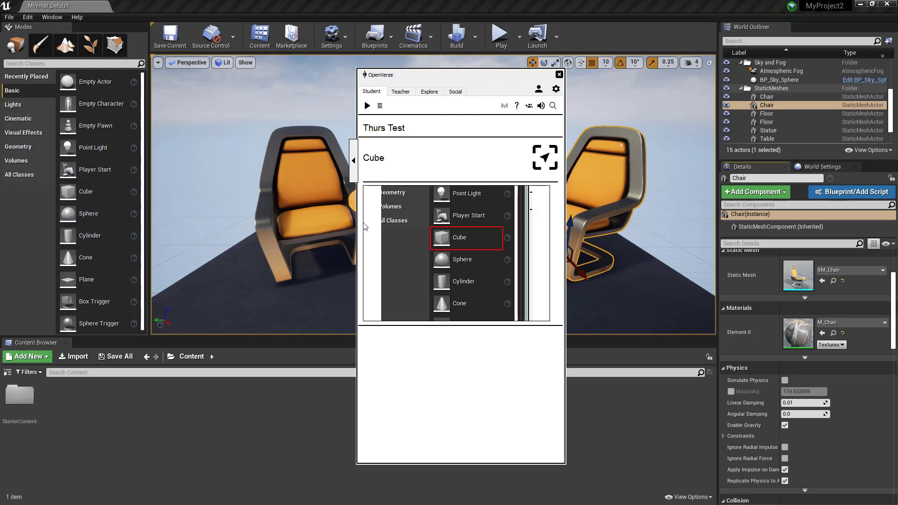
mouse_move(401, 238)
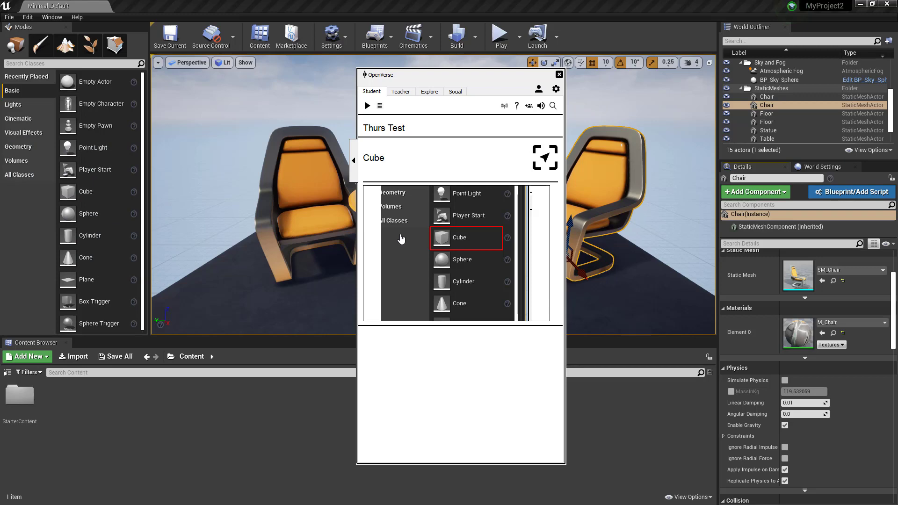
mouse_move(281, 469)
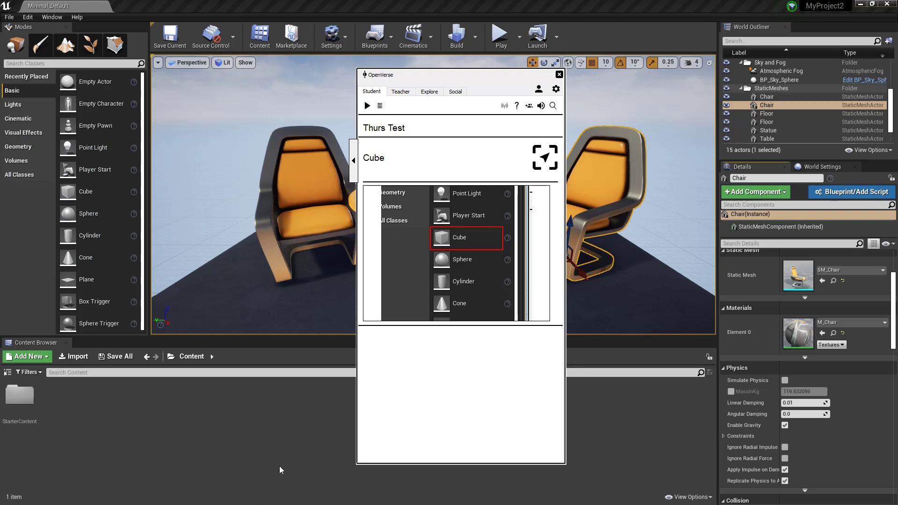